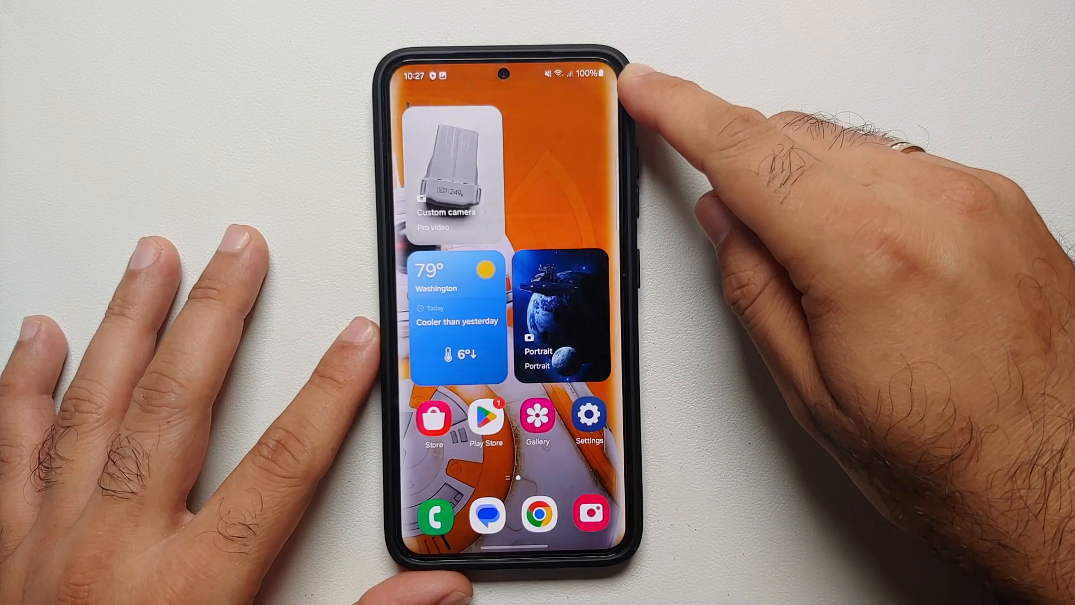
- Go to the phone's Settings and into Accounts and backup to view Smart Switch
left_click(588, 414)
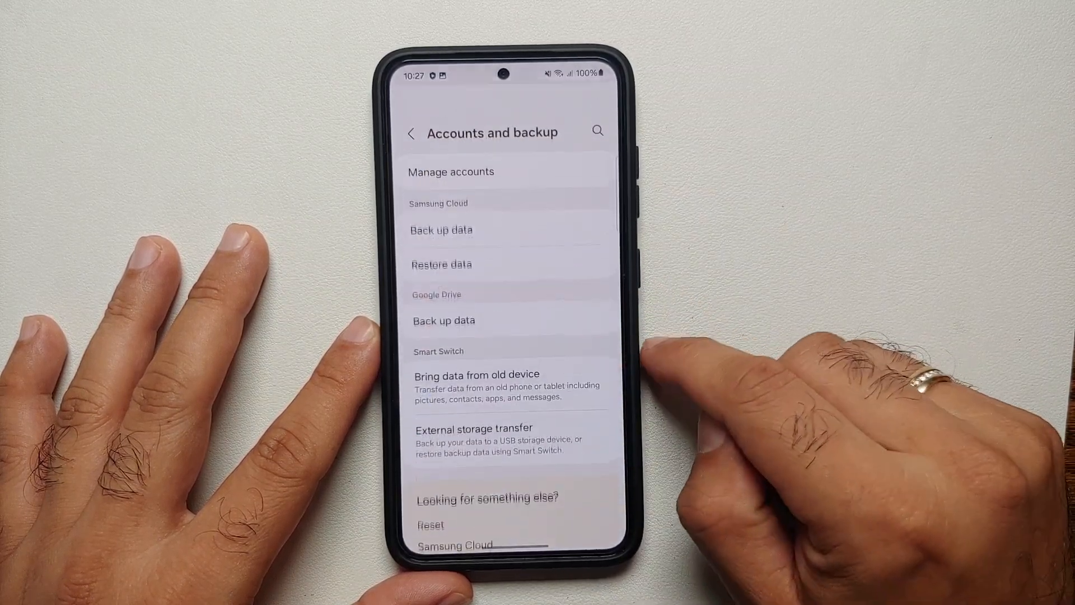
left_click(451, 171)
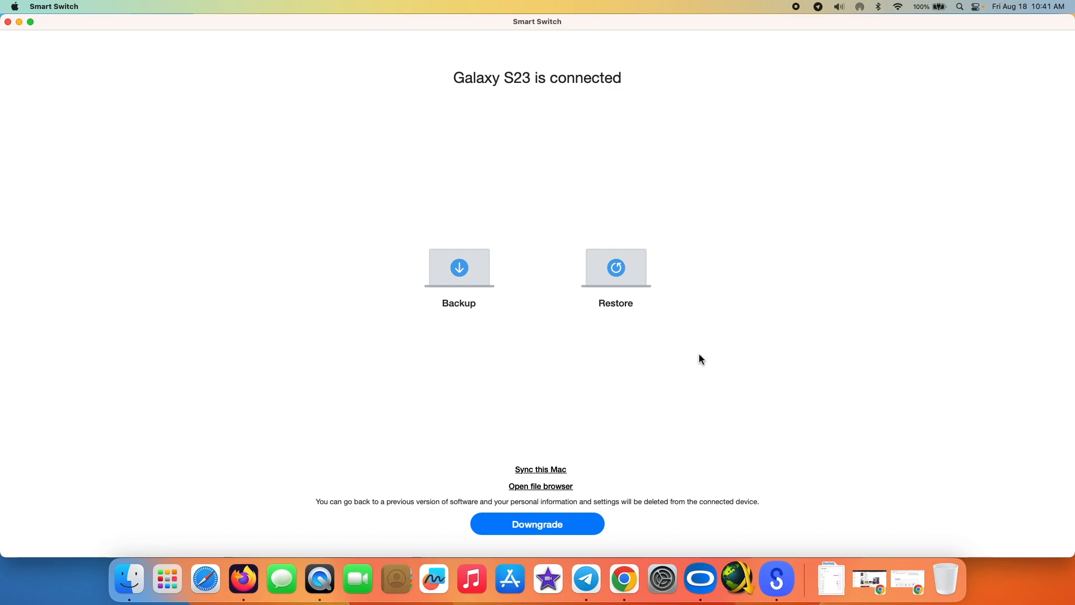
mouse_move(515, 275)
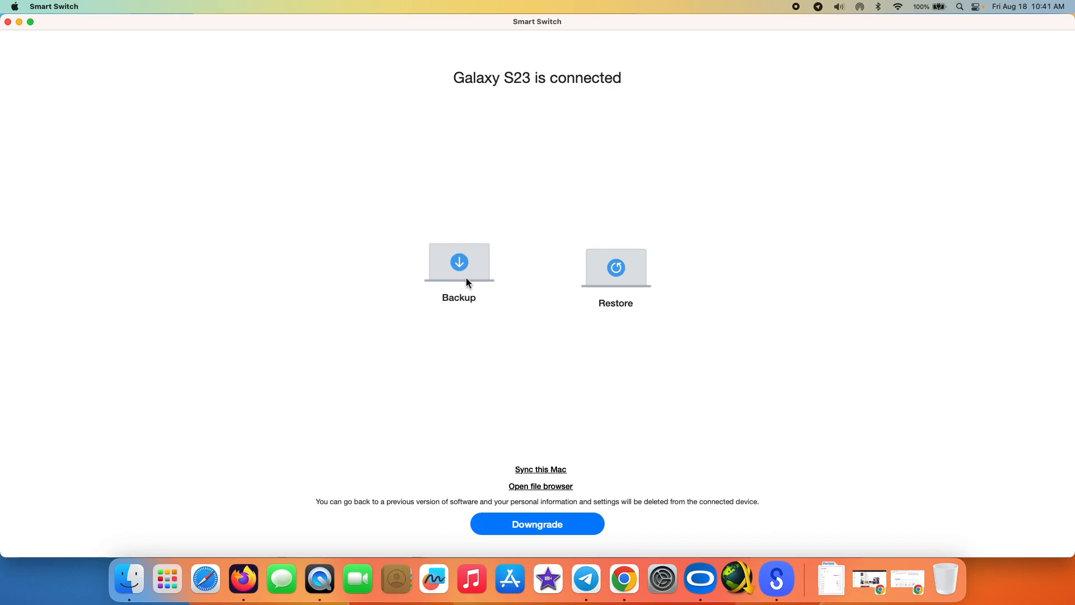
mouse_move(390, 383)
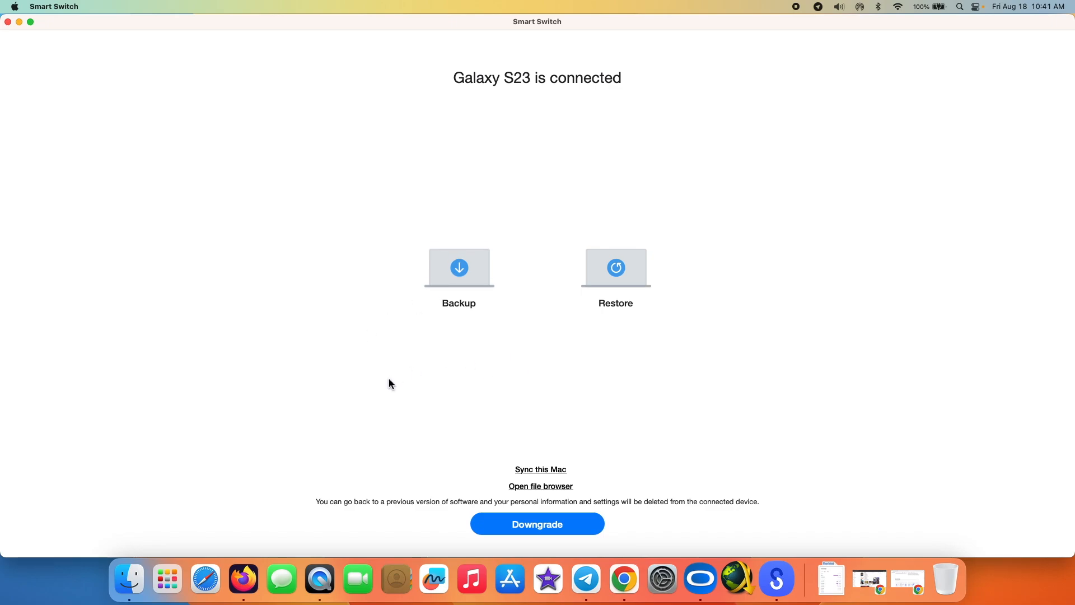
mouse_move(564, 534)
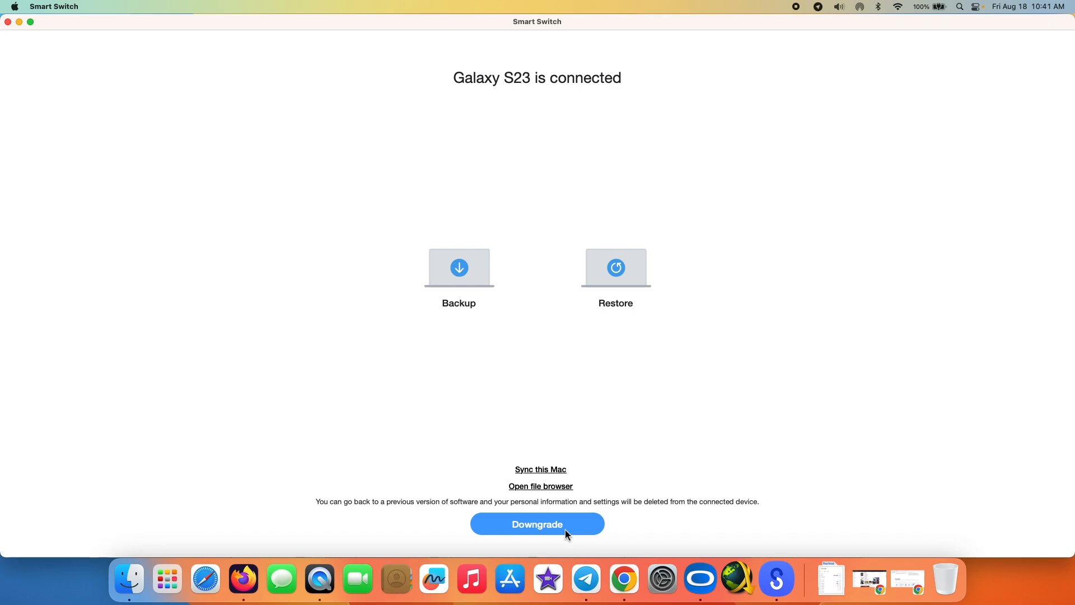
mouse_move(532, 533)
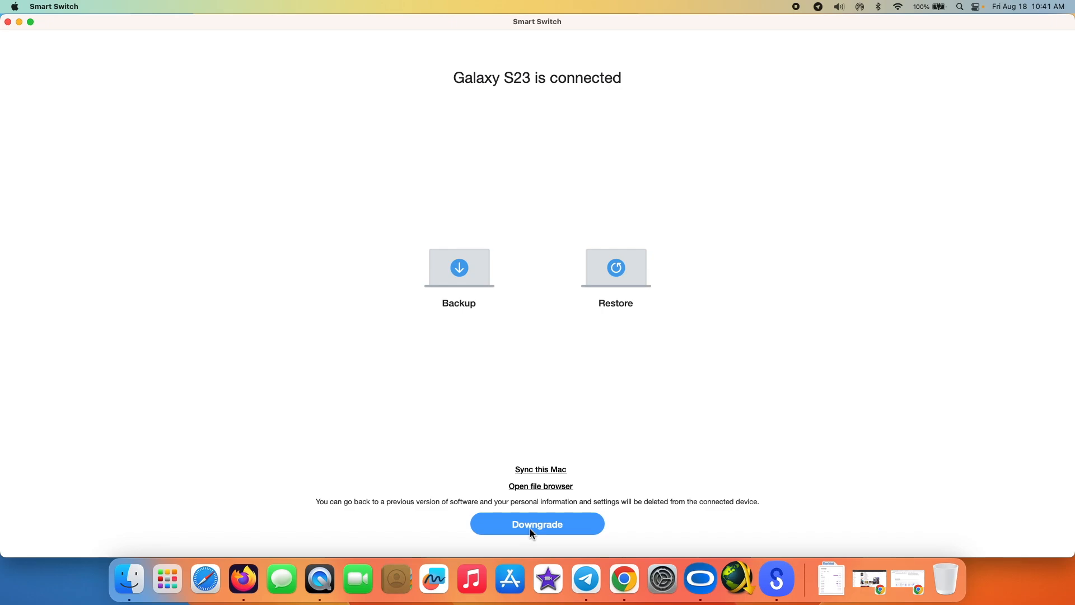
mouse_move(737, 350)
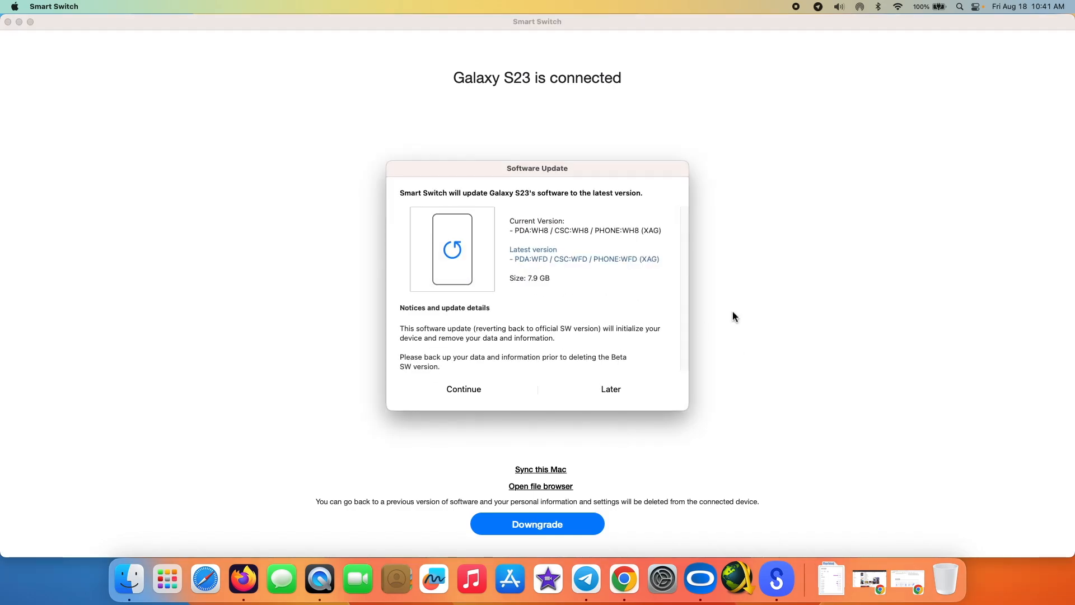
mouse_move(428, 200)
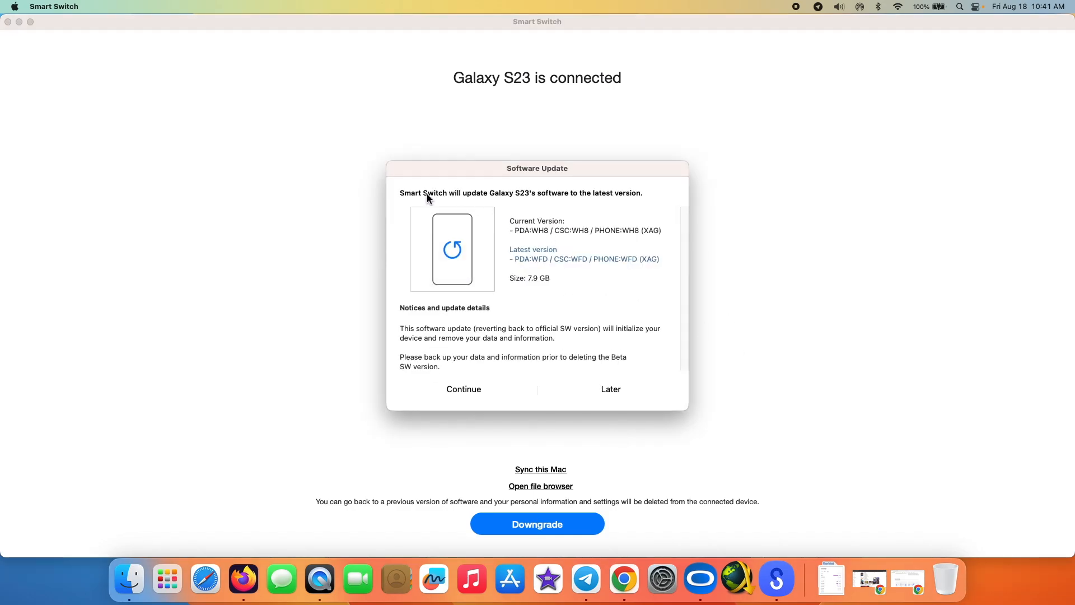
mouse_move(515, 199)
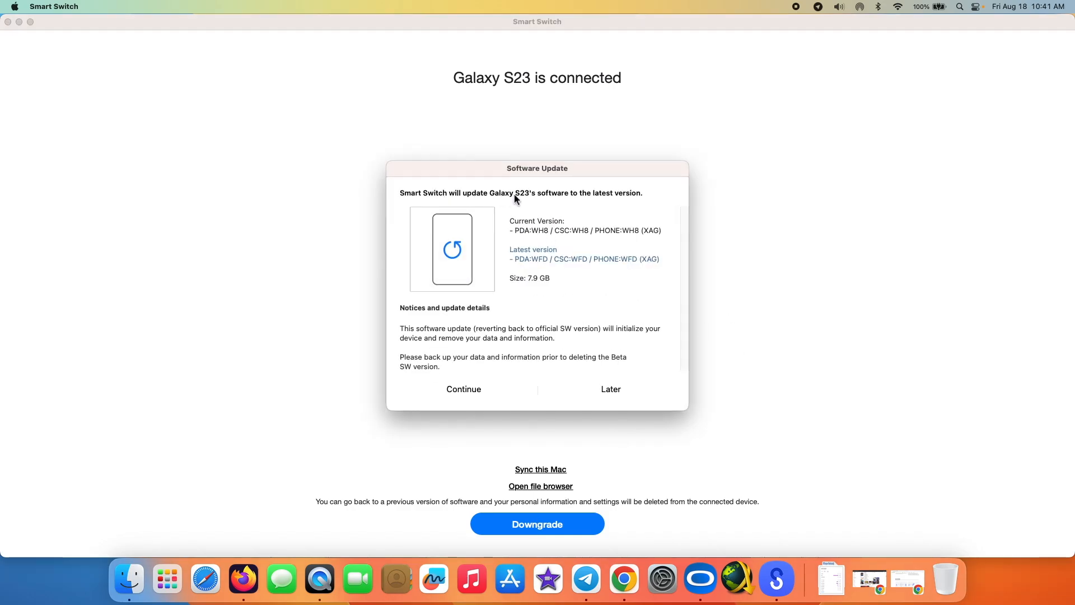
mouse_move(625, 199)
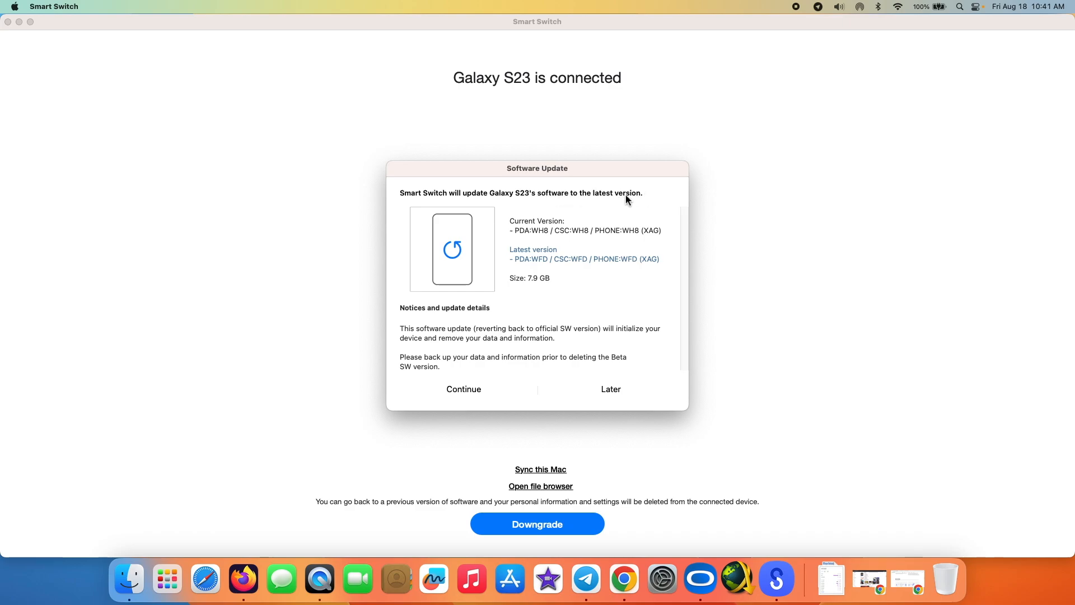
mouse_move(595, 233)
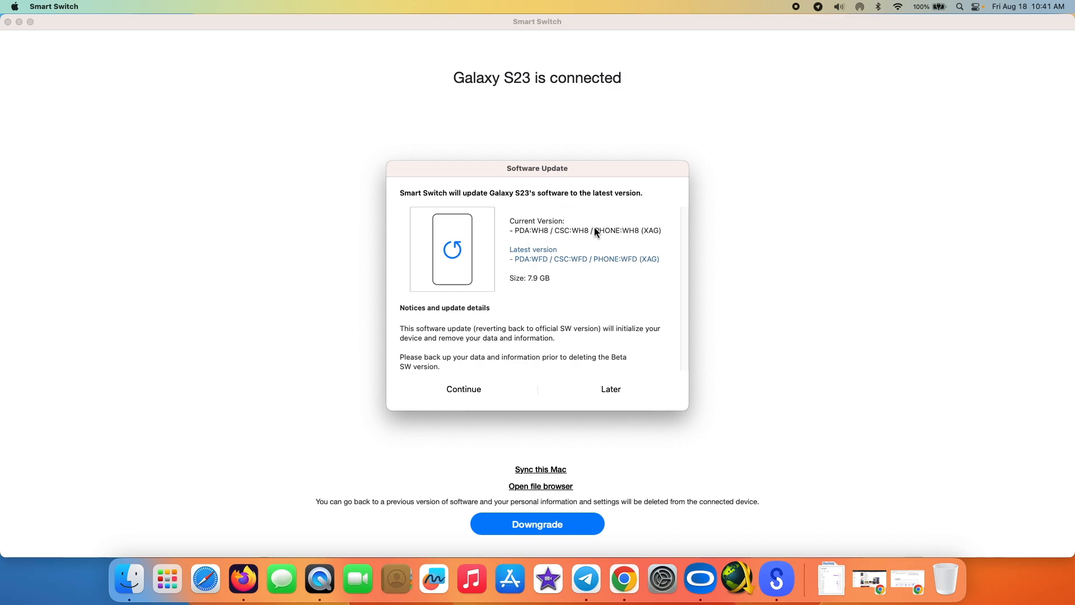
mouse_move(514, 263)
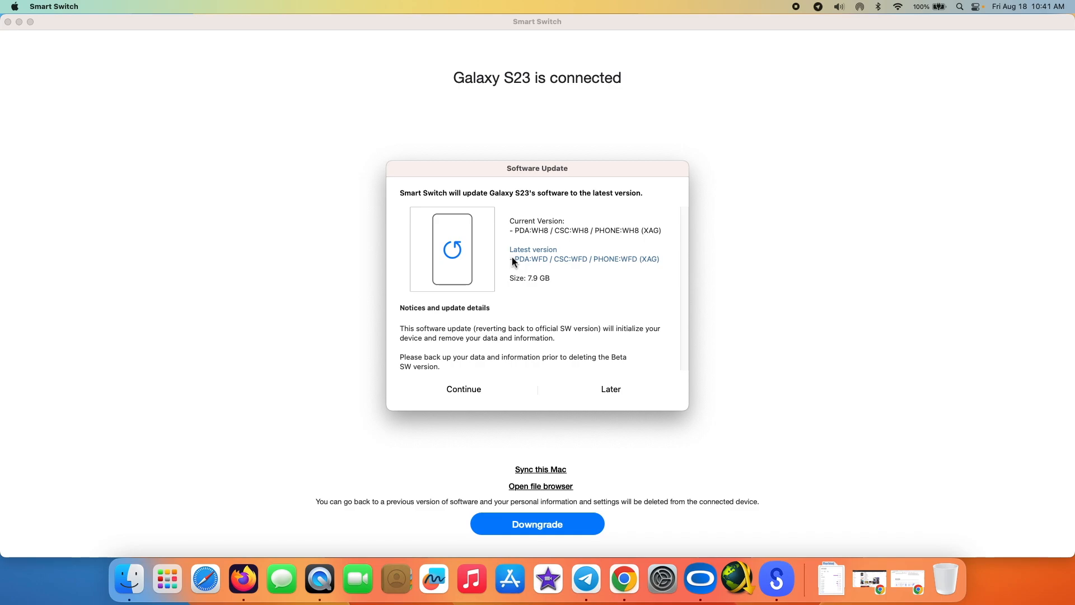
mouse_move(548, 240)
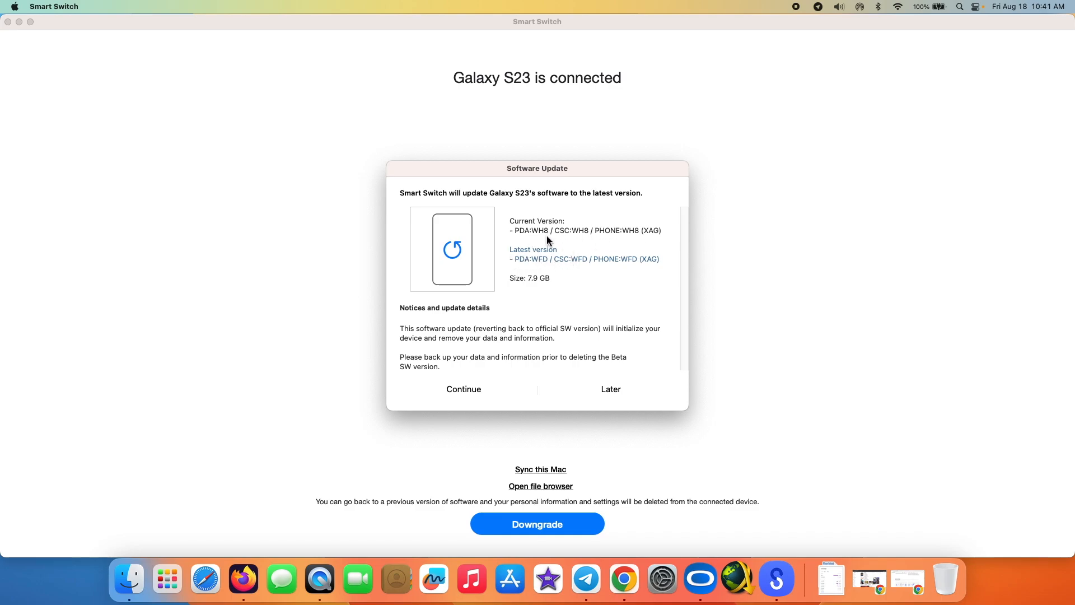
mouse_move(536, 285)
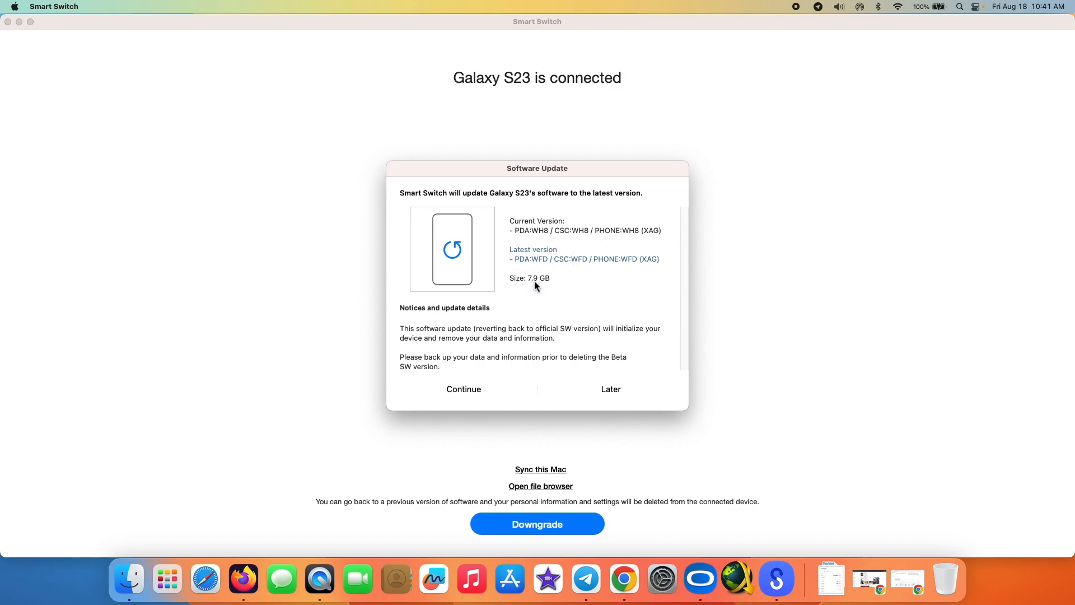
mouse_move(433, 343)
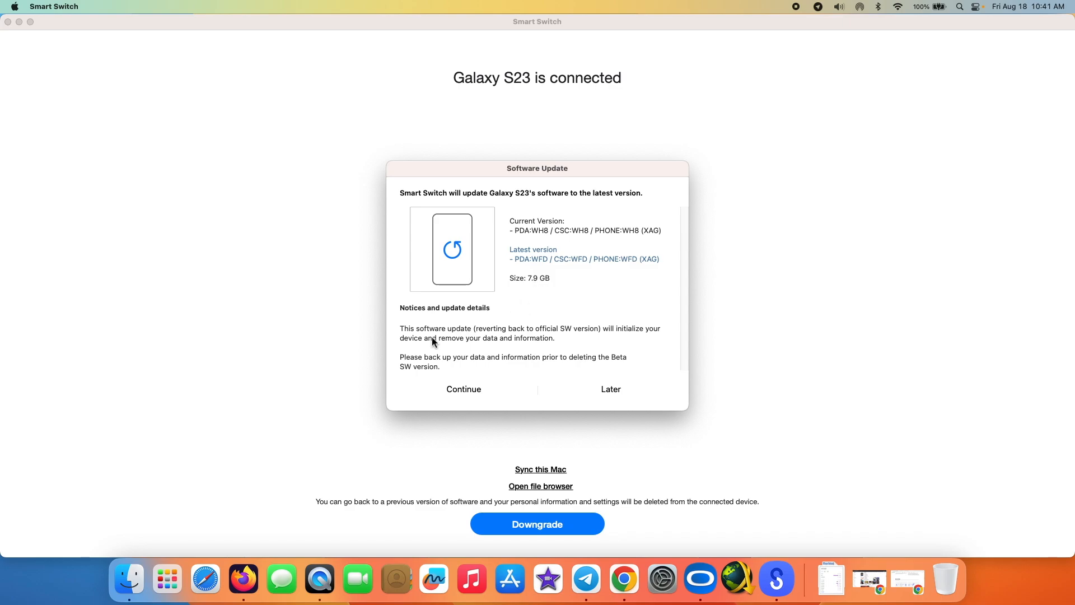
mouse_move(639, 333)
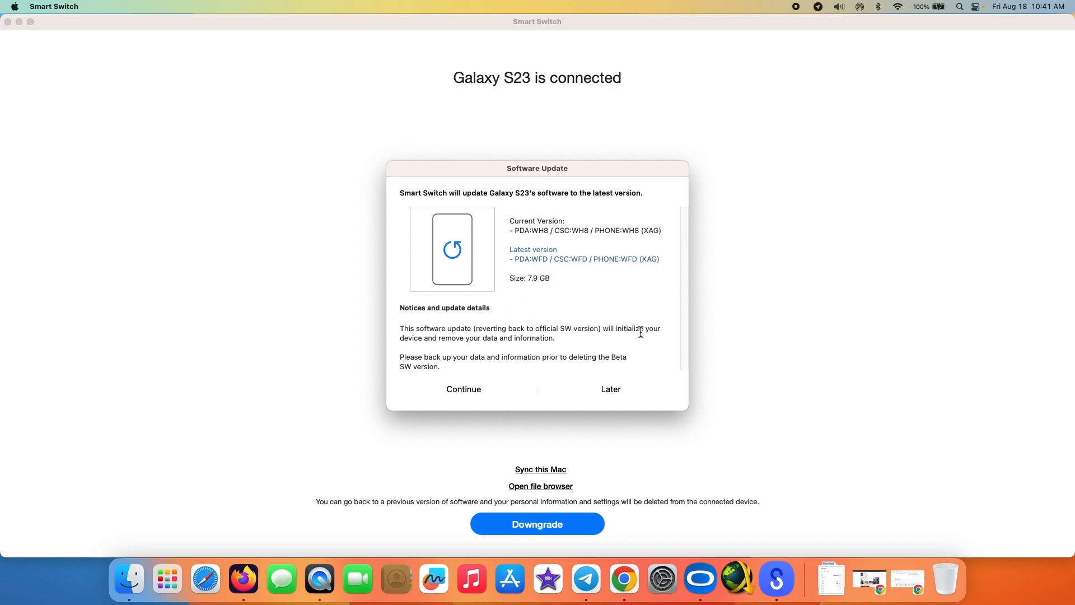
mouse_move(553, 340)
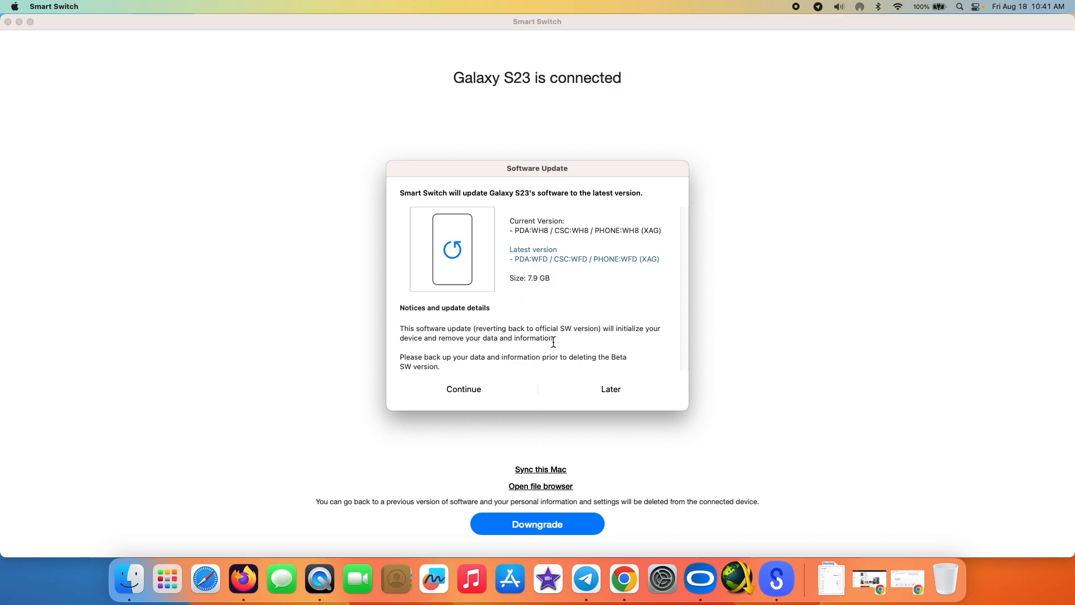
mouse_move(435, 362)
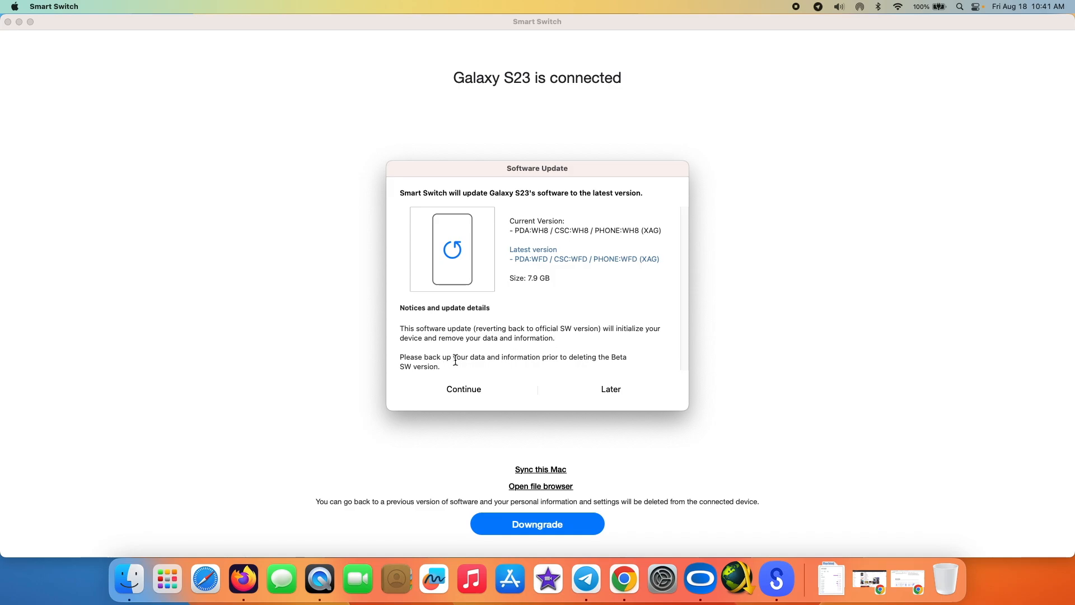
mouse_move(588, 362)
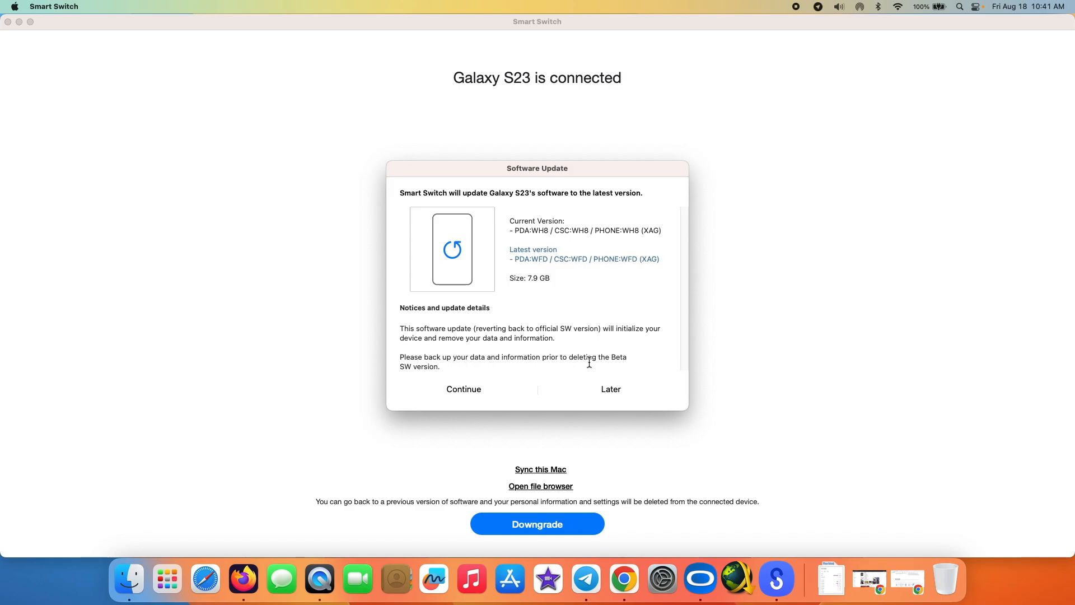
mouse_move(459, 332)
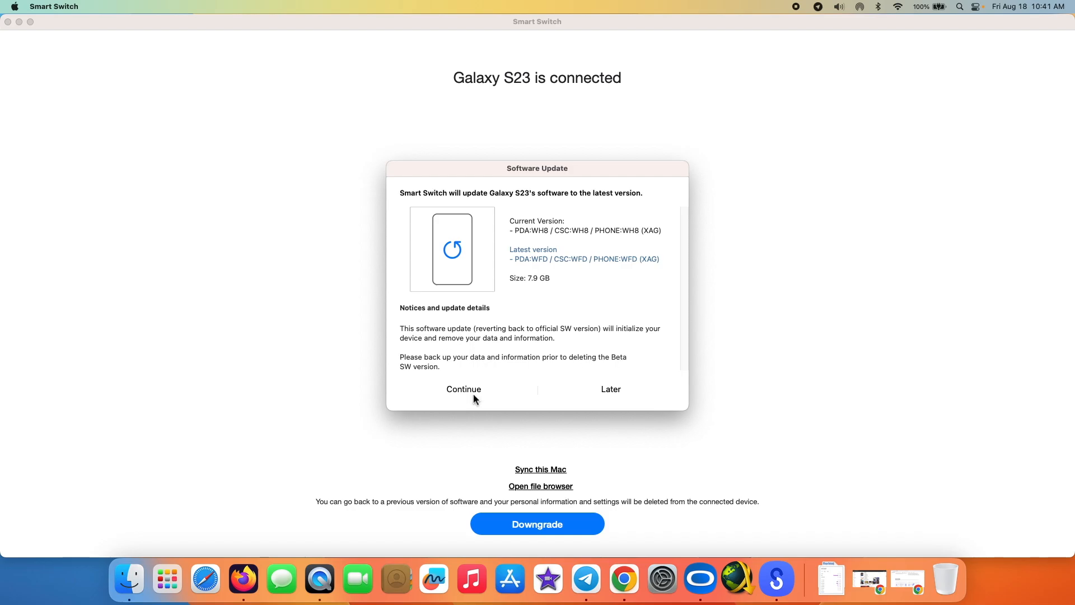
- Accept the notice that reverting the software will erase the phone's data
left_click(463, 389)
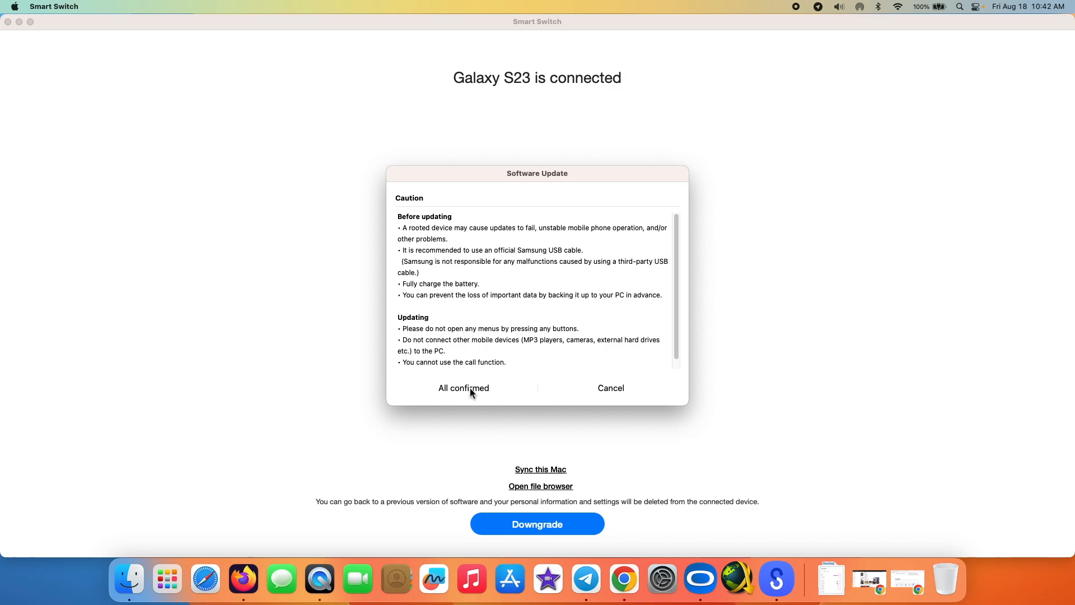
mouse_move(525, 300)
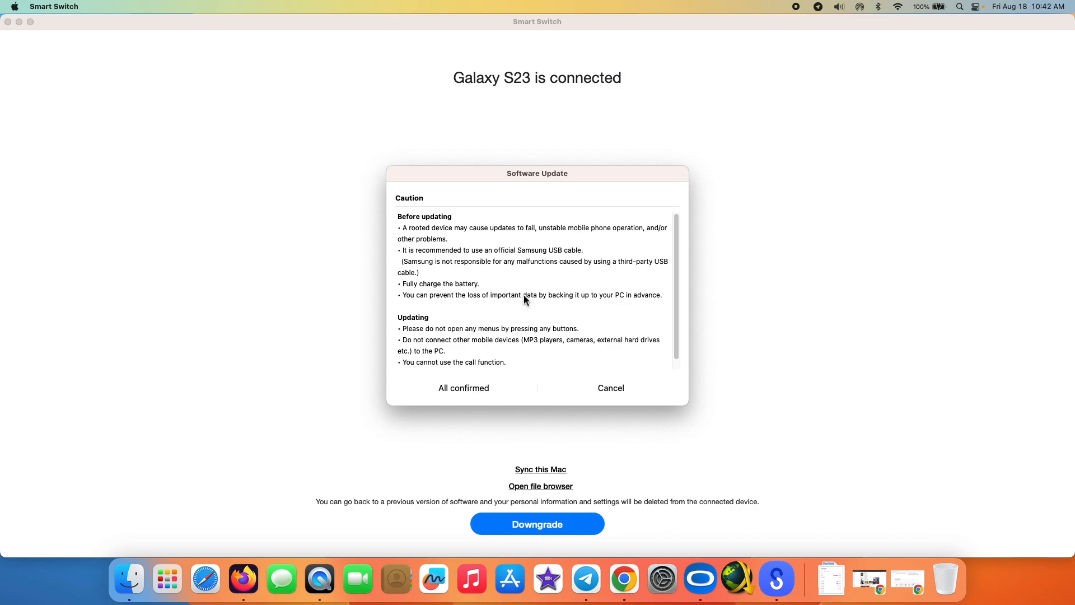
mouse_move(499, 283)
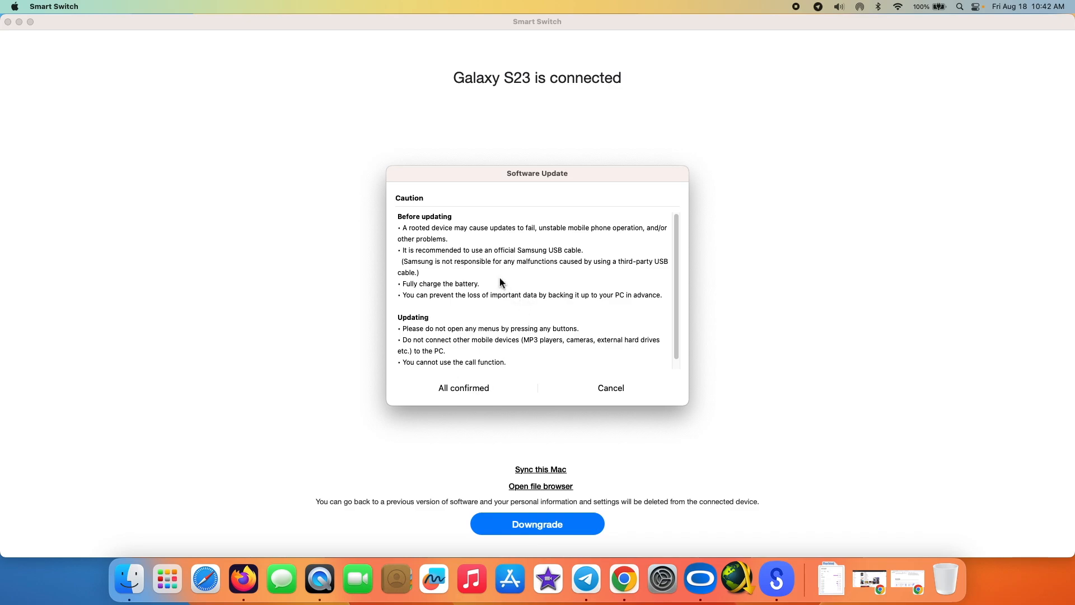
mouse_move(537, 236)
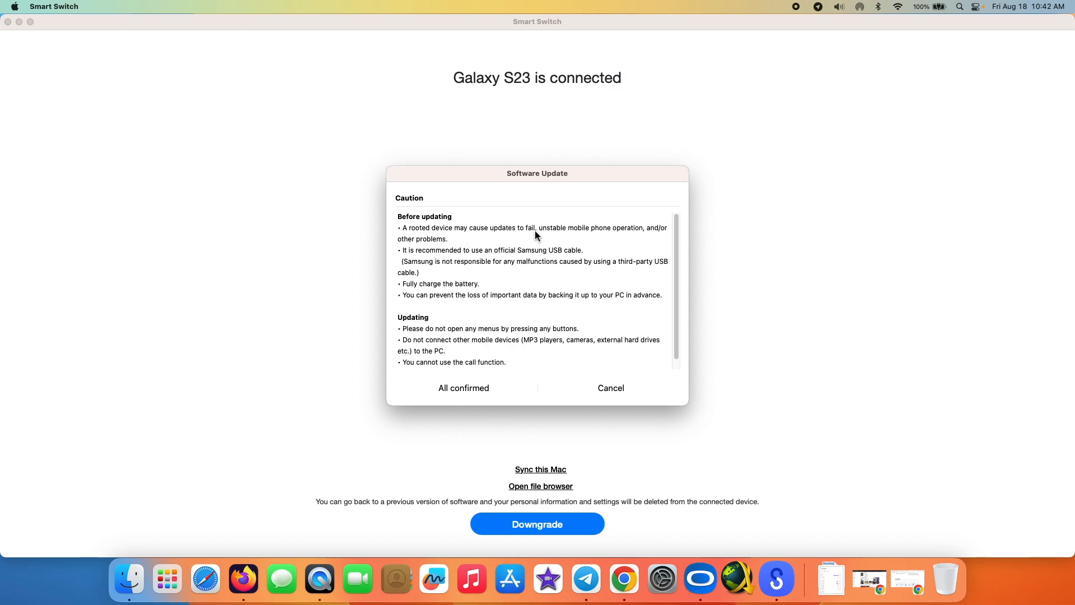
mouse_move(449, 267)
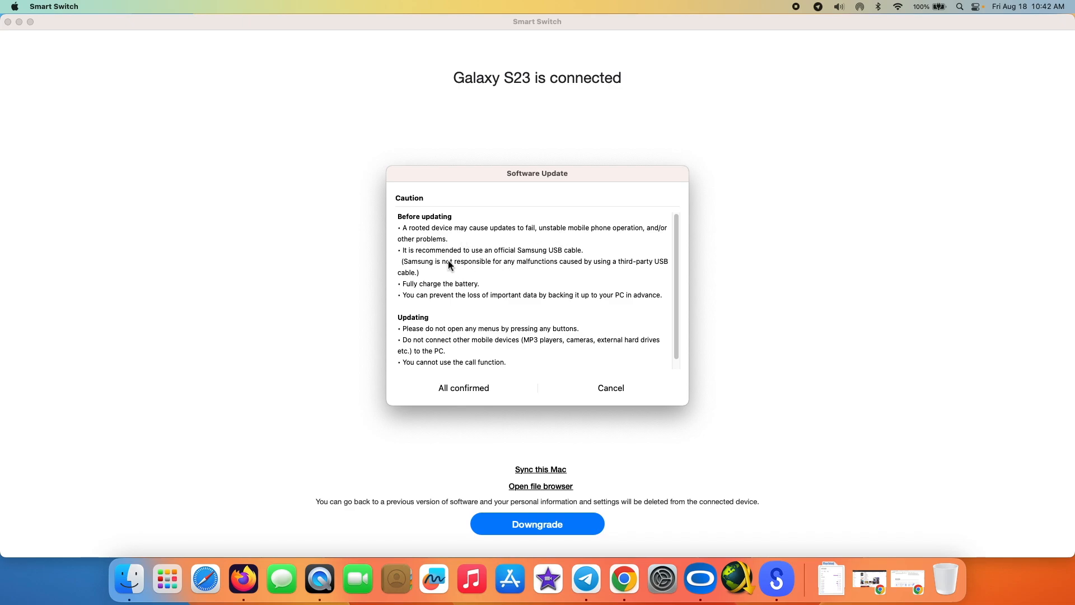
mouse_move(531, 266)
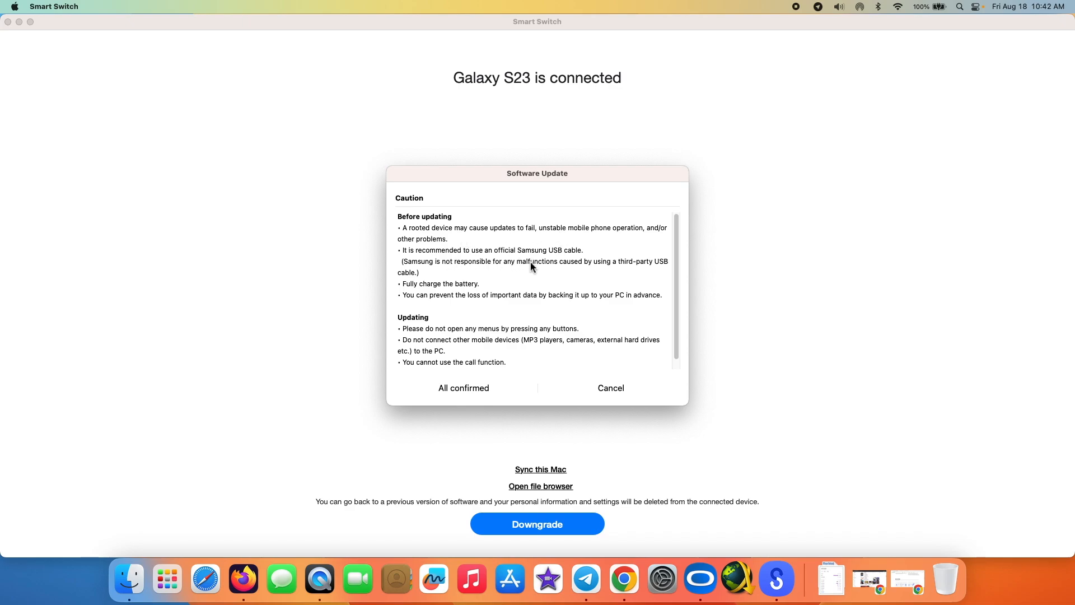
mouse_move(545, 291)
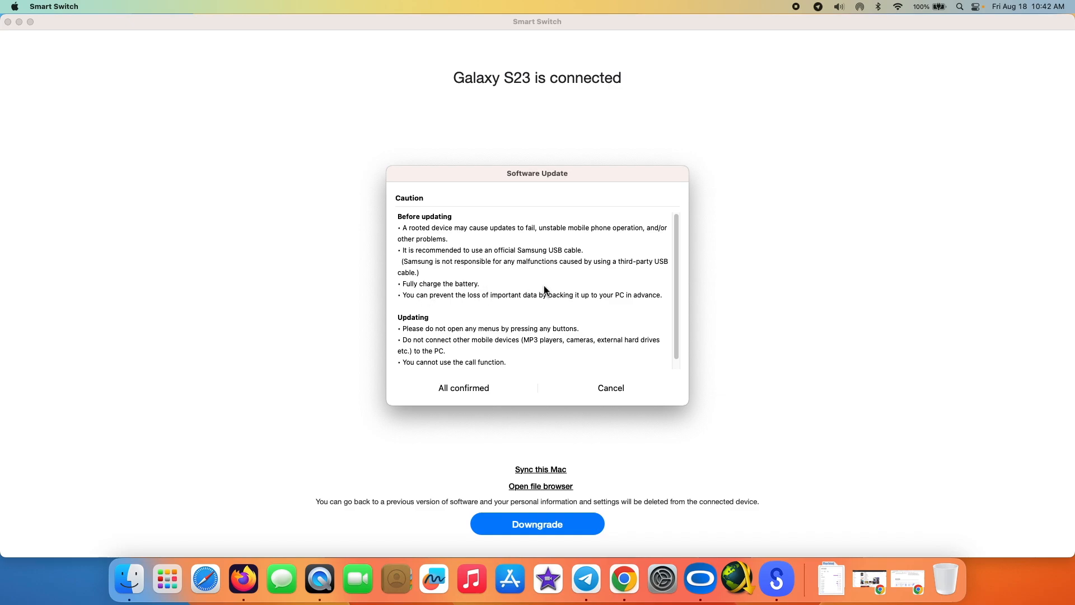
scroll("down", 3)
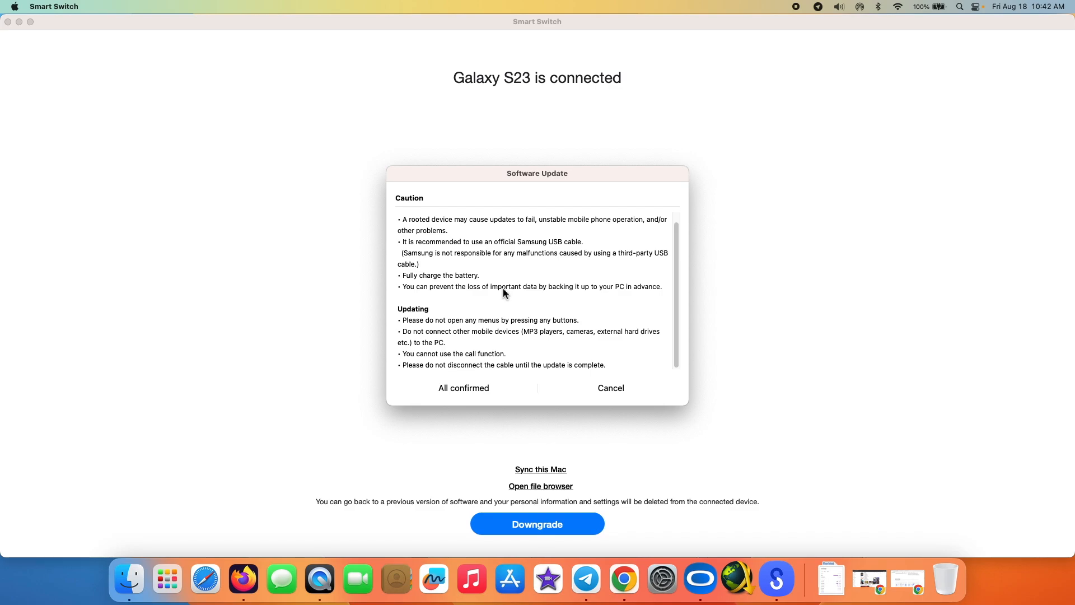
mouse_move(468, 331)
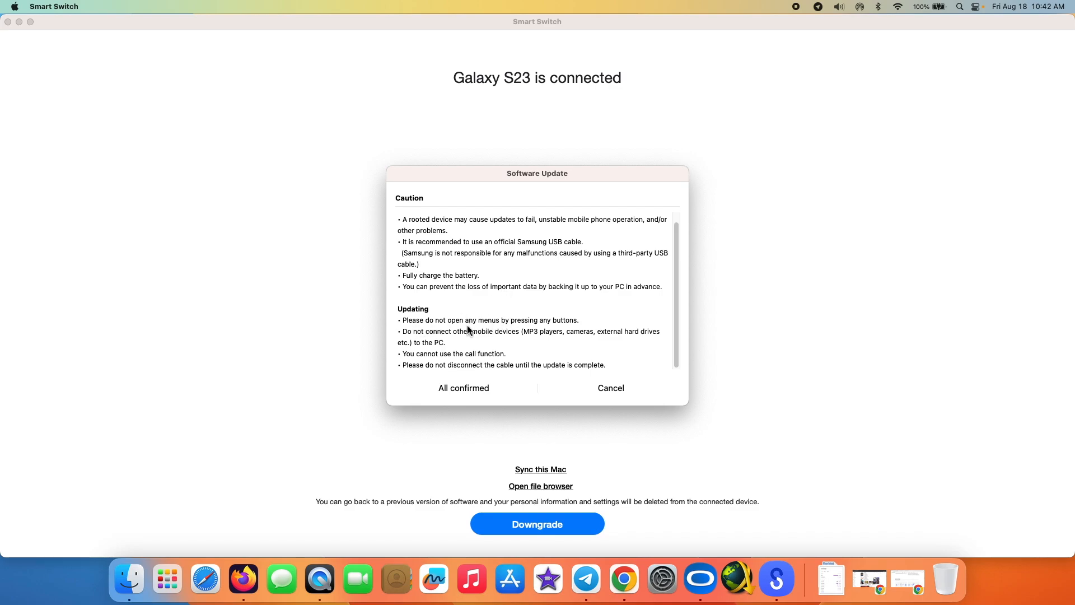
mouse_move(562, 326)
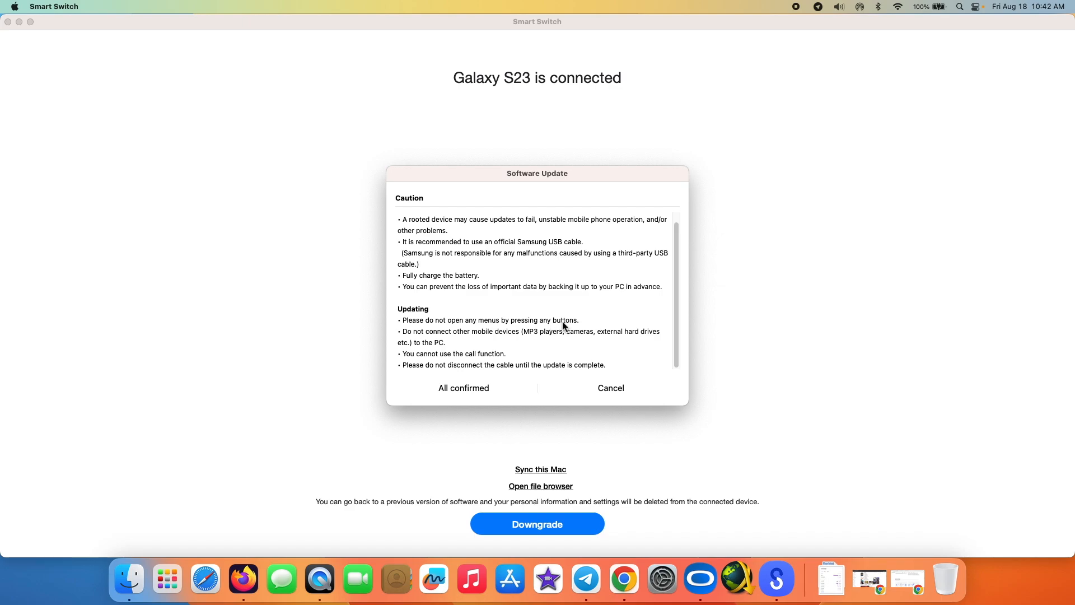
mouse_move(526, 340)
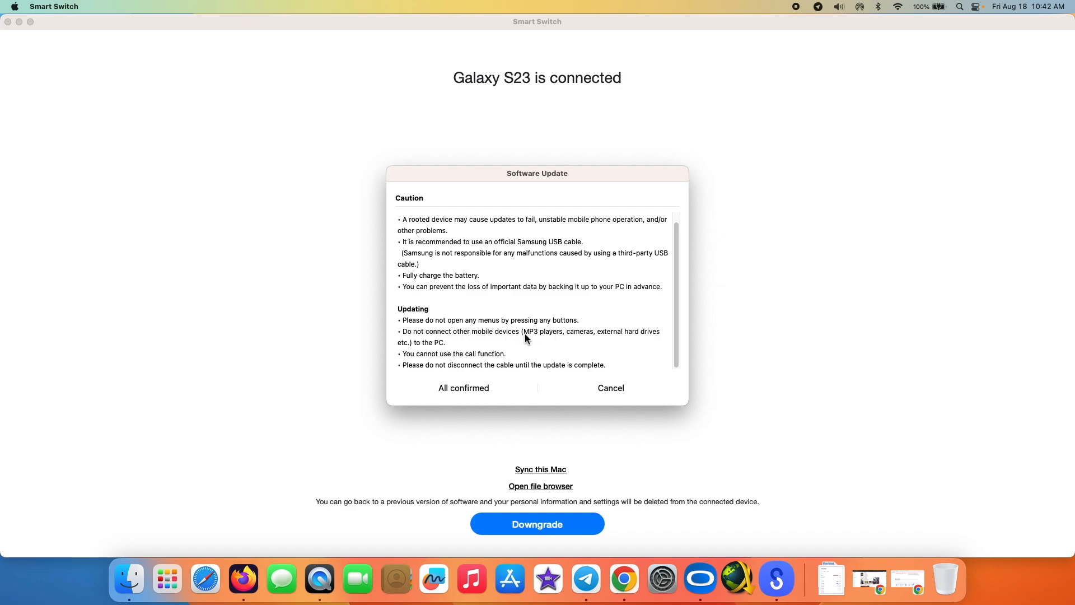
mouse_move(424, 362)
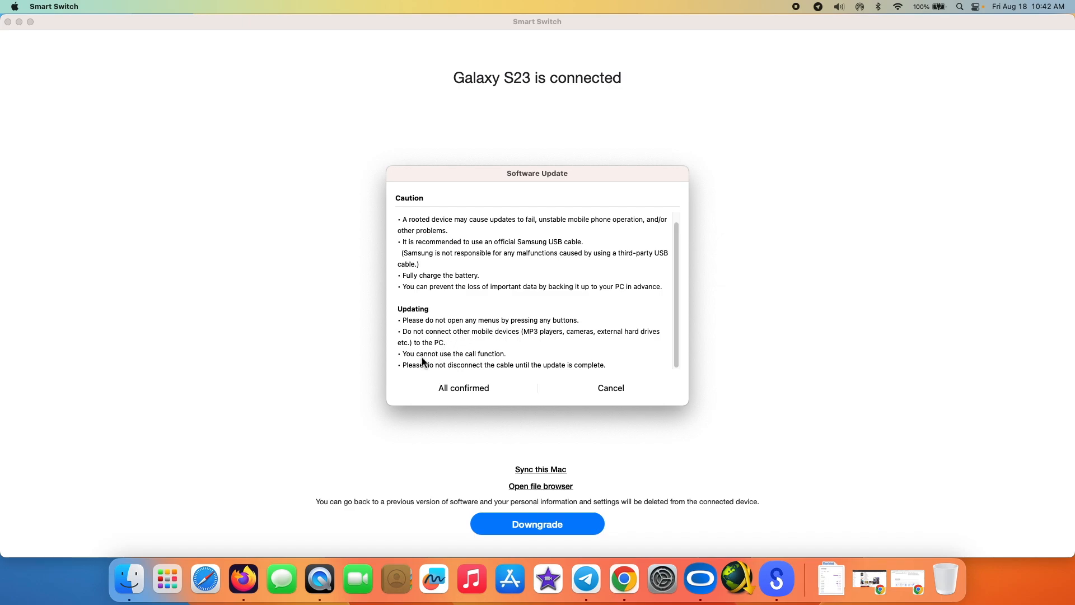
mouse_move(508, 348)
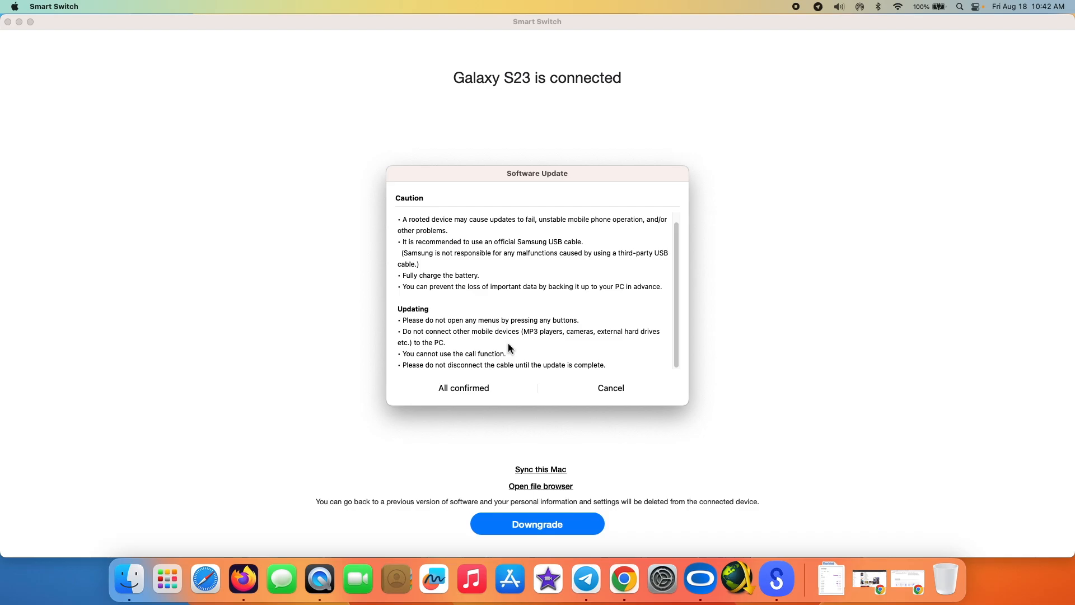
mouse_move(489, 369)
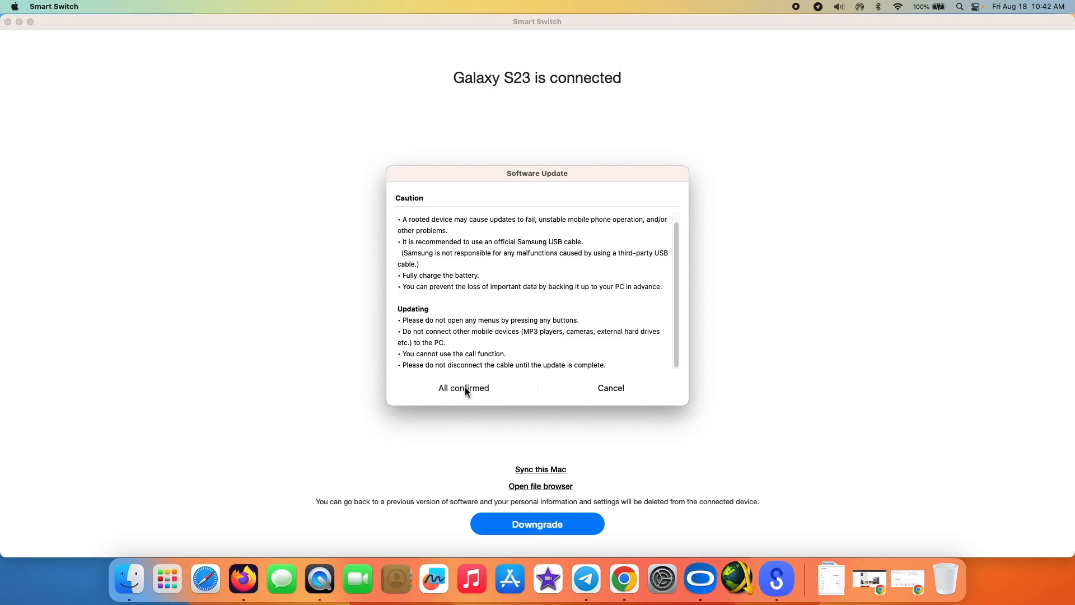
left_click(464, 388)
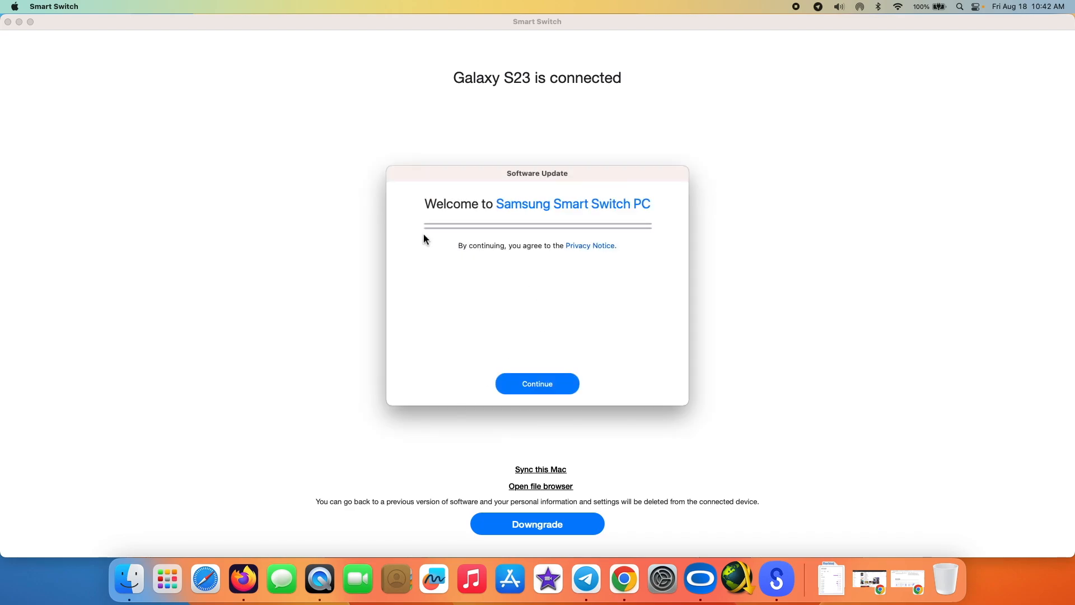
mouse_move(549, 213)
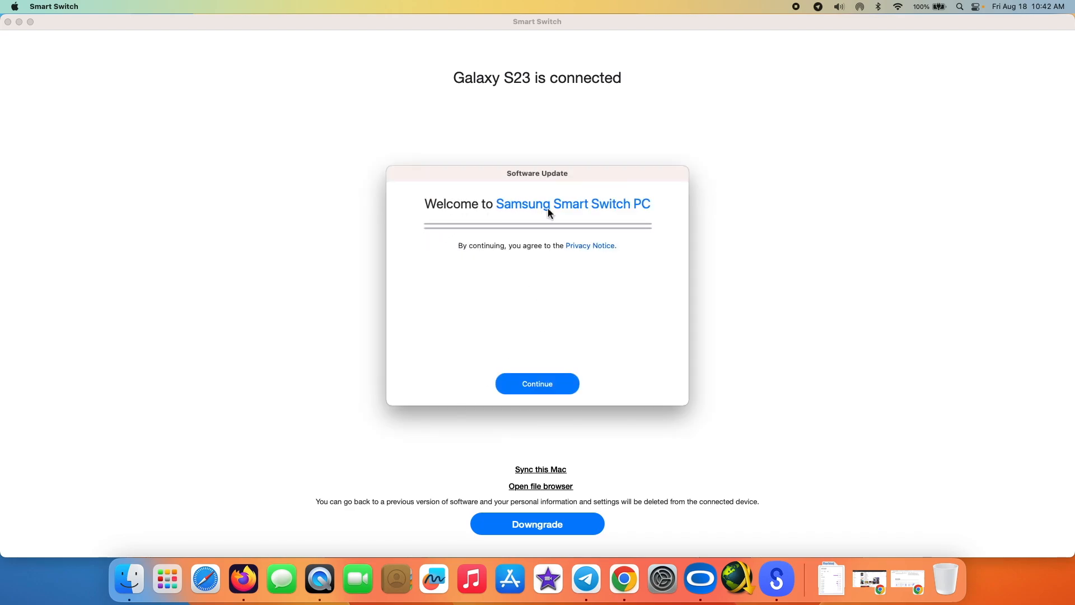
- Agree to the privacy notice and continue so the Galaxy S23 update starts
left_click(537, 383)
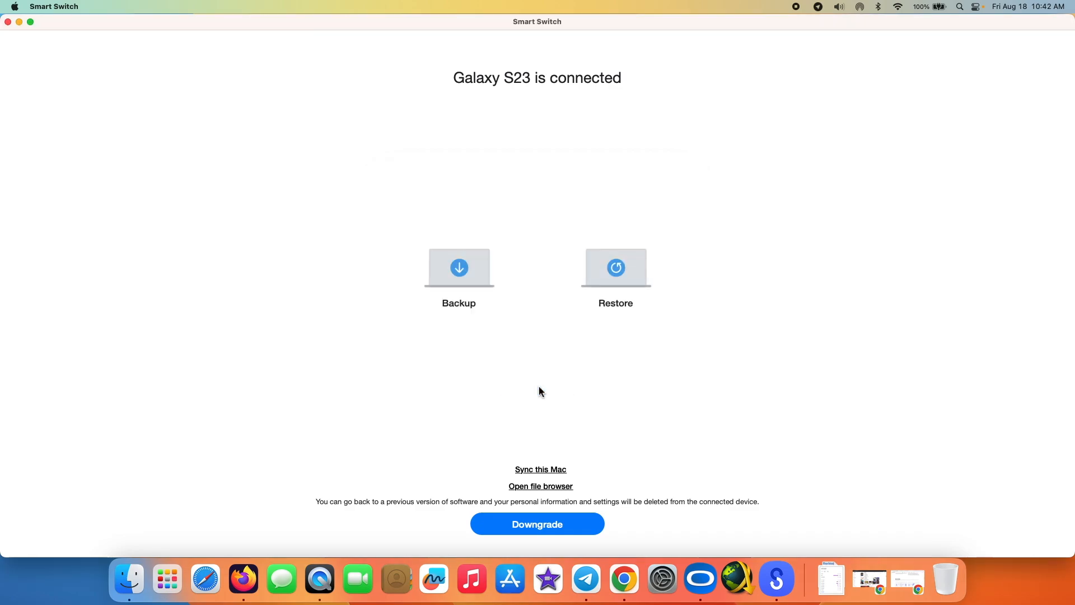
mouse_move(540, 370)
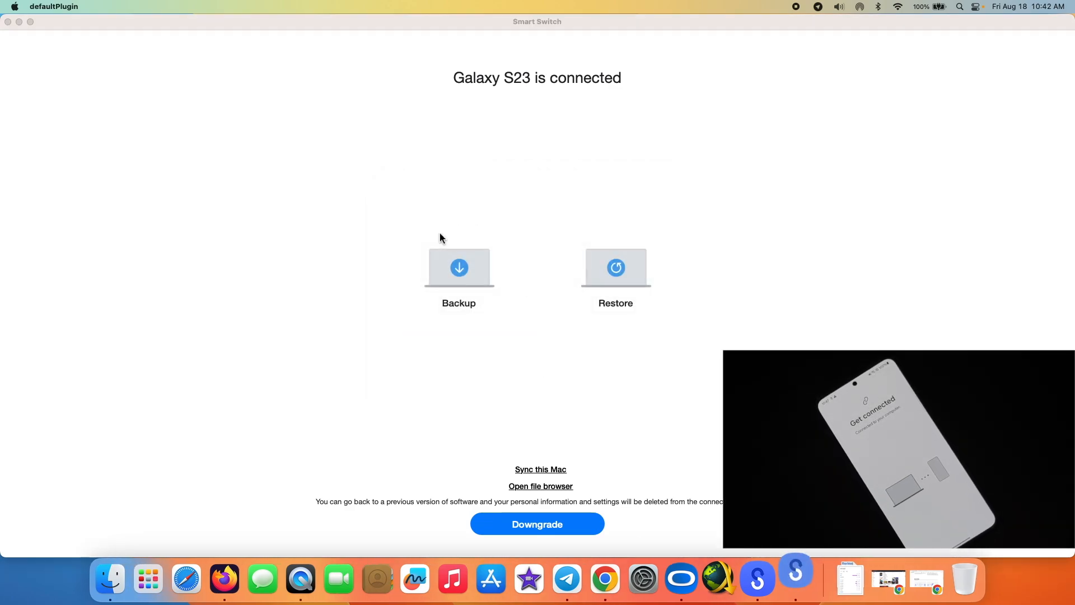
left_click(537, 524)
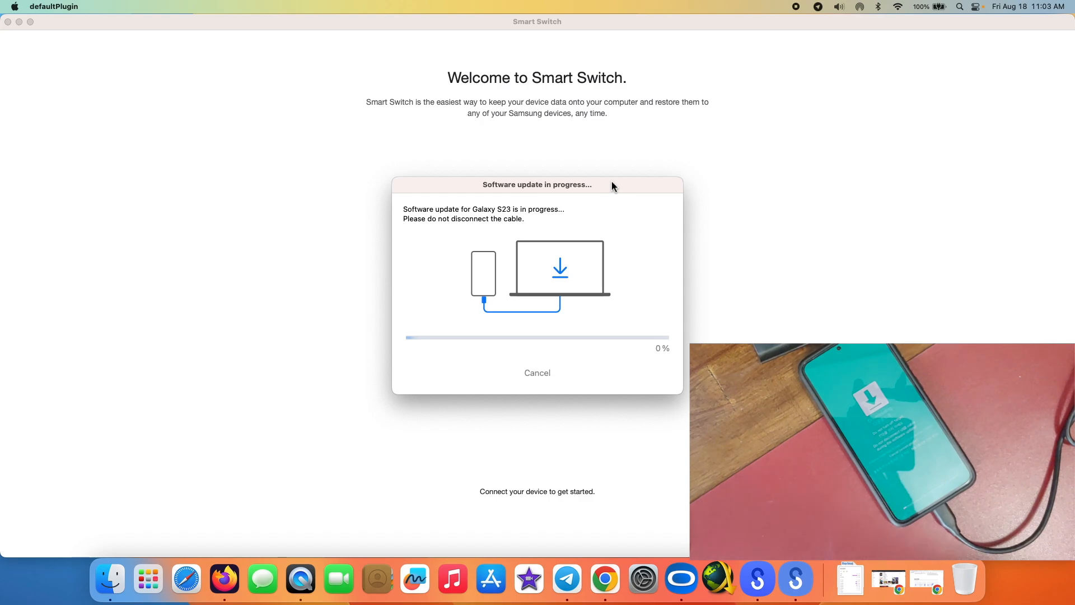
mouse_move(626, 179)
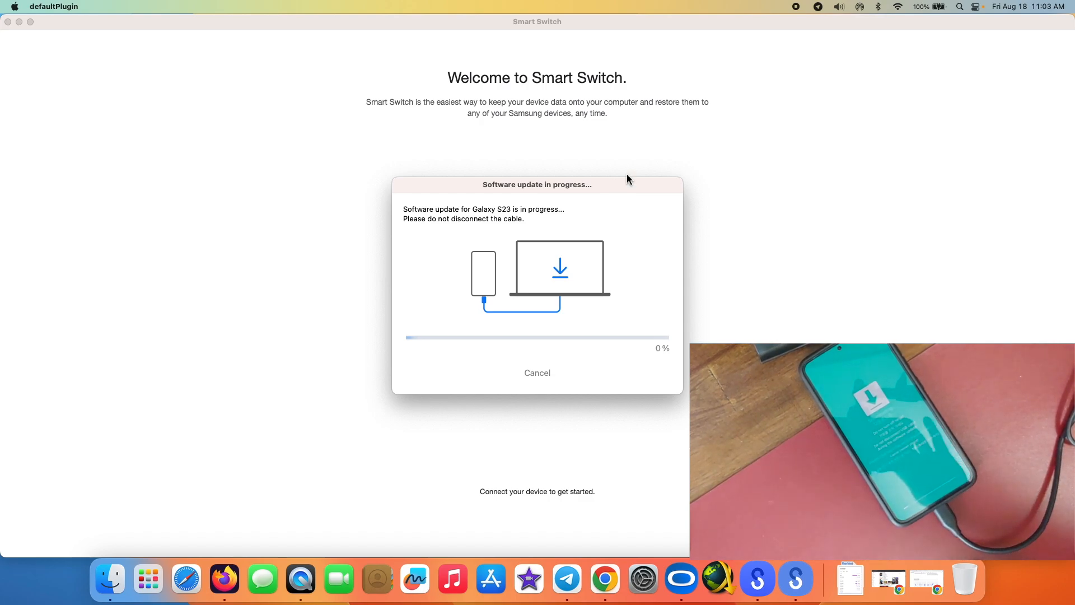
mouse_move(626, 210)
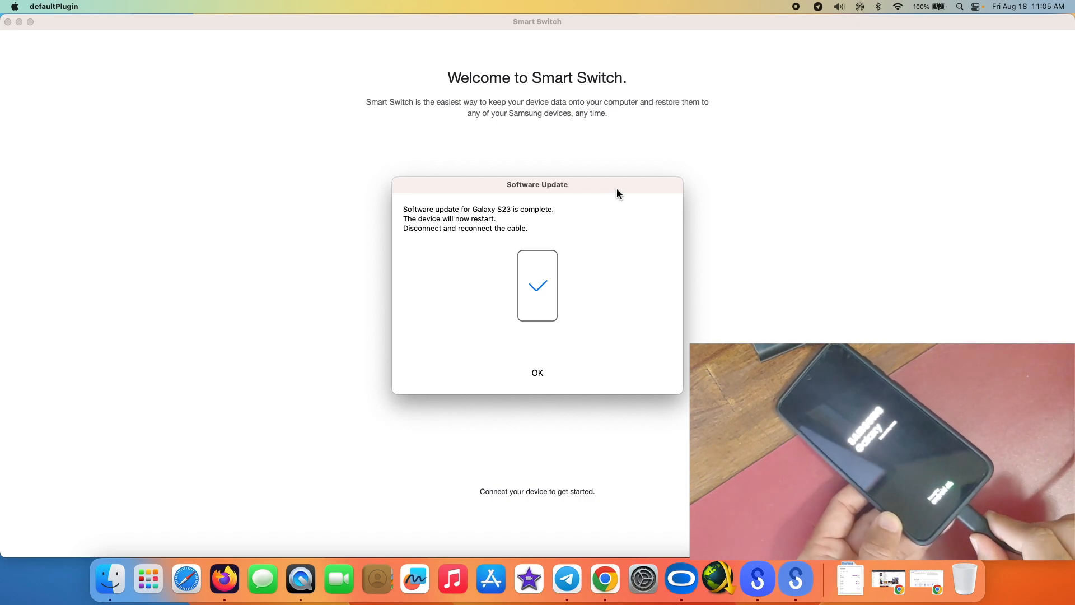
mouse_move(547, 354)
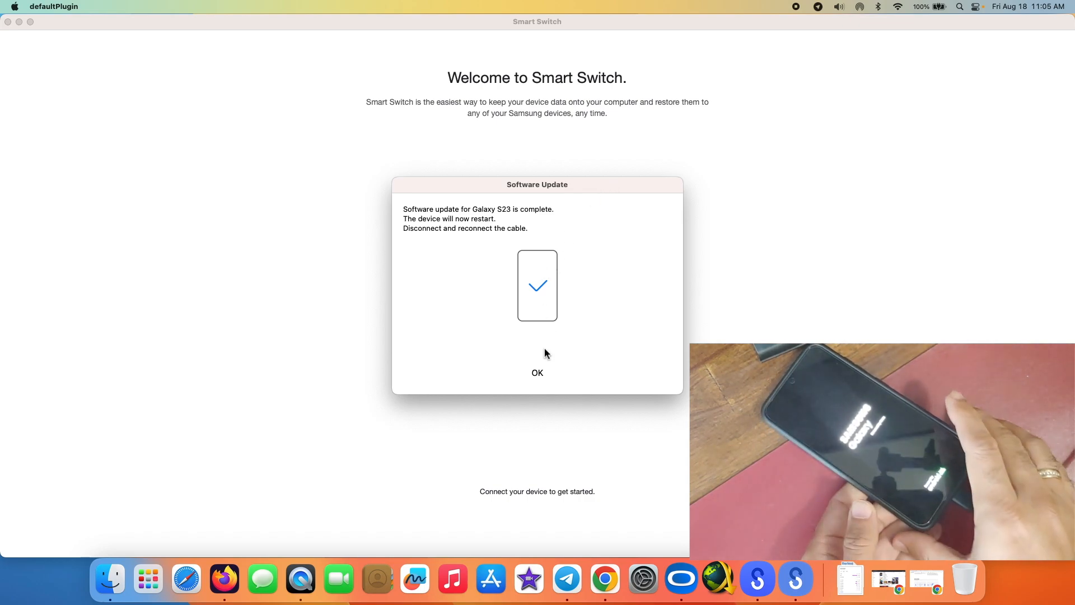
- Acknowledge the completed Galaxy S23 software update so the phone restarts
left_click(536, 371)
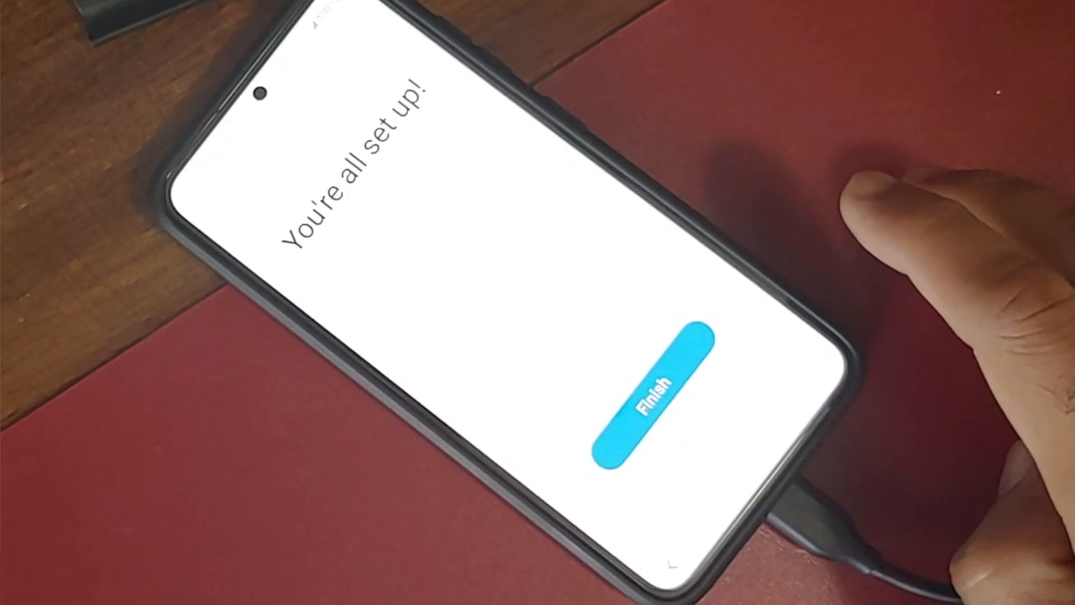
- Finish the initial setup and land on the Galaxy S23 home screen
left_click(650, 401)
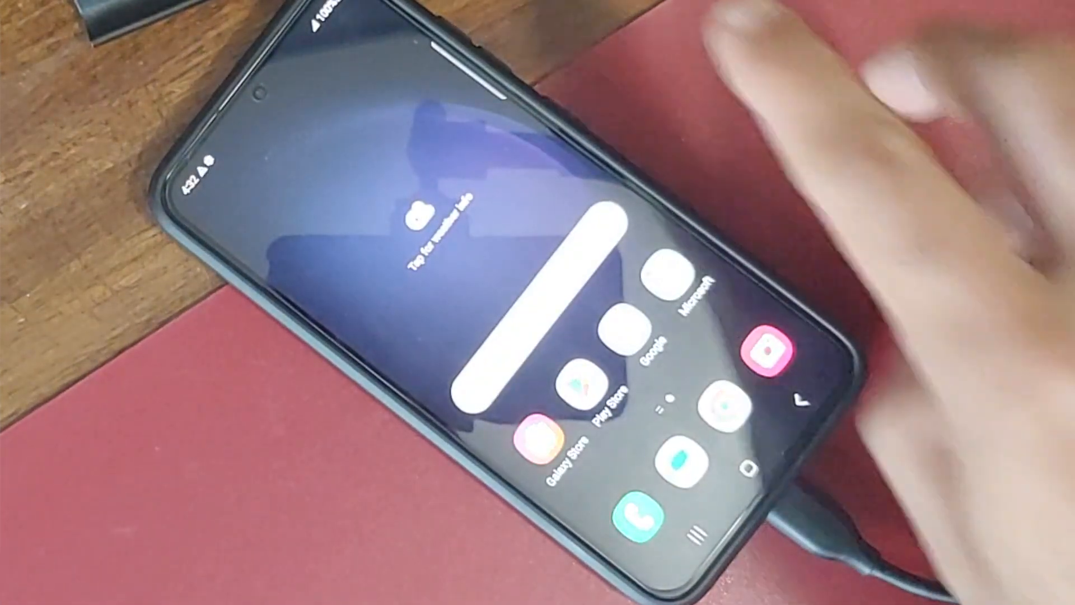